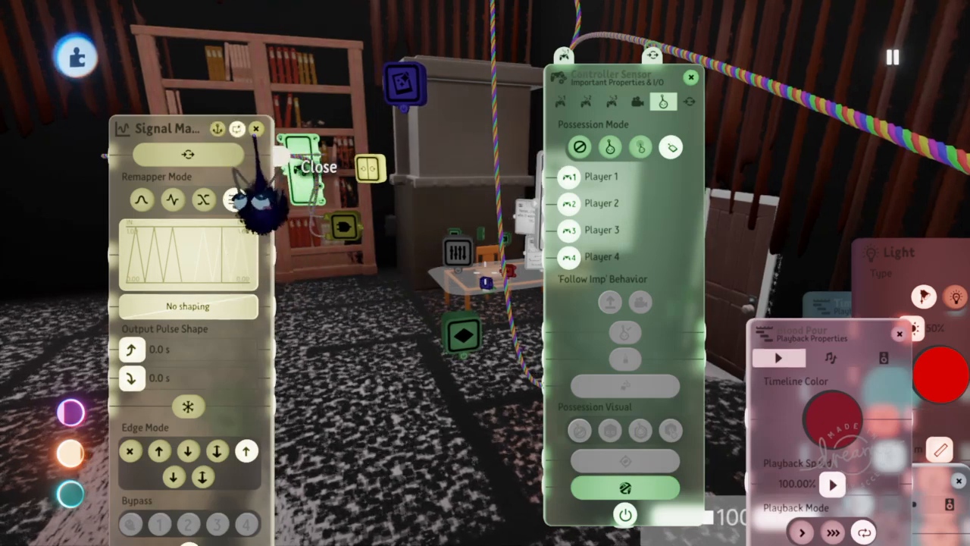
Step: Close the Signal Manipulator tweak menu to reveal the gadgets and Paused text
left_click(318, 166)
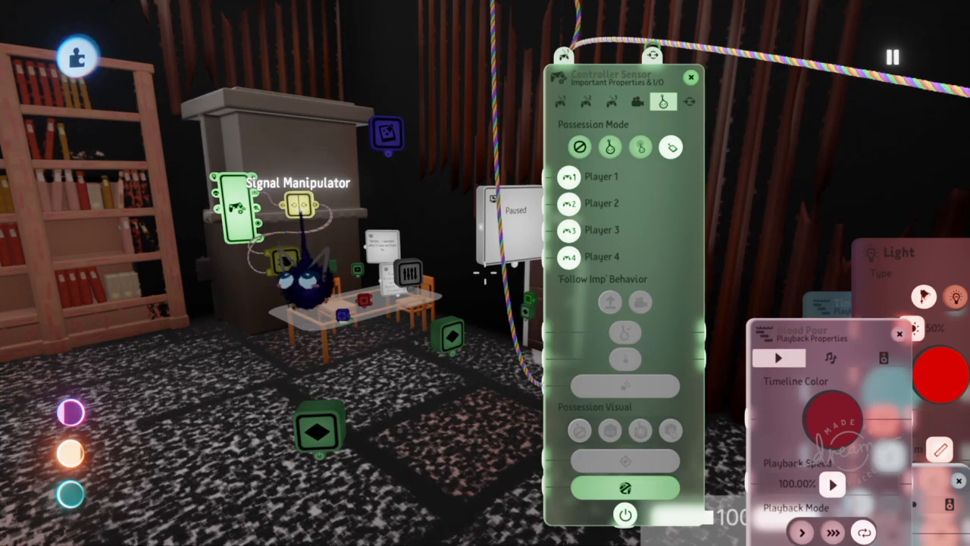
Step: Reopen the Signal Manipulator tweak menu showing its remapper and pulse shape settings
left_click(235, 209)
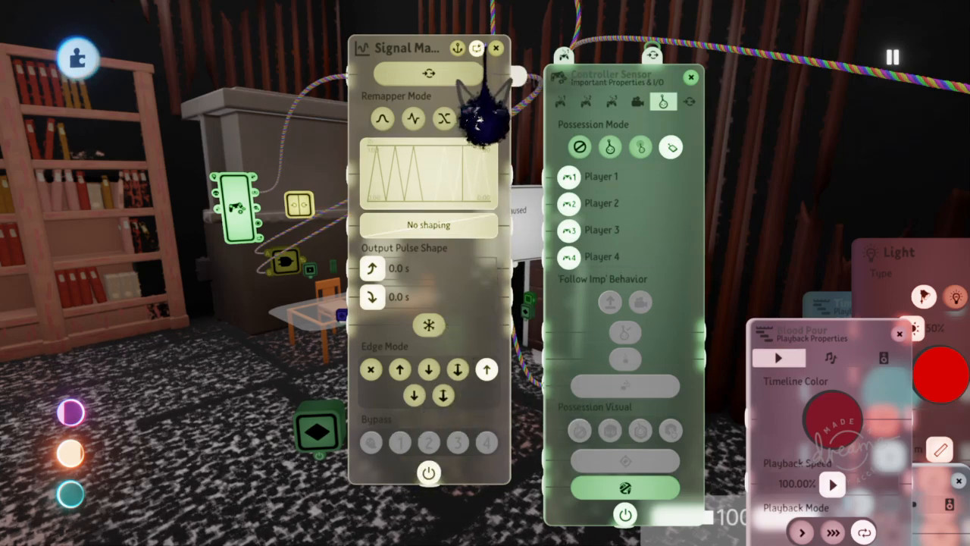
left_click(496, 47)
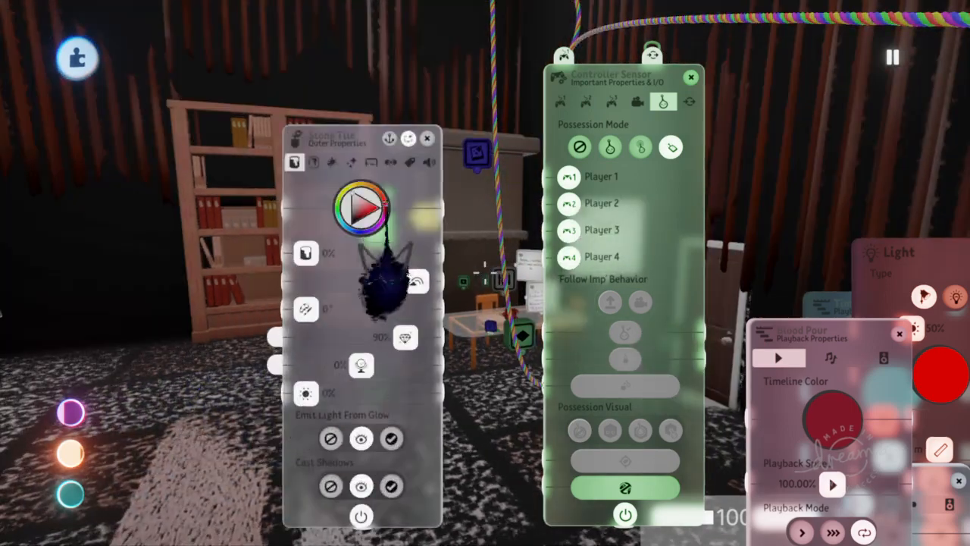
Step: Switch the object's tweak menu to the Color Properties page
left_click(312, 161)
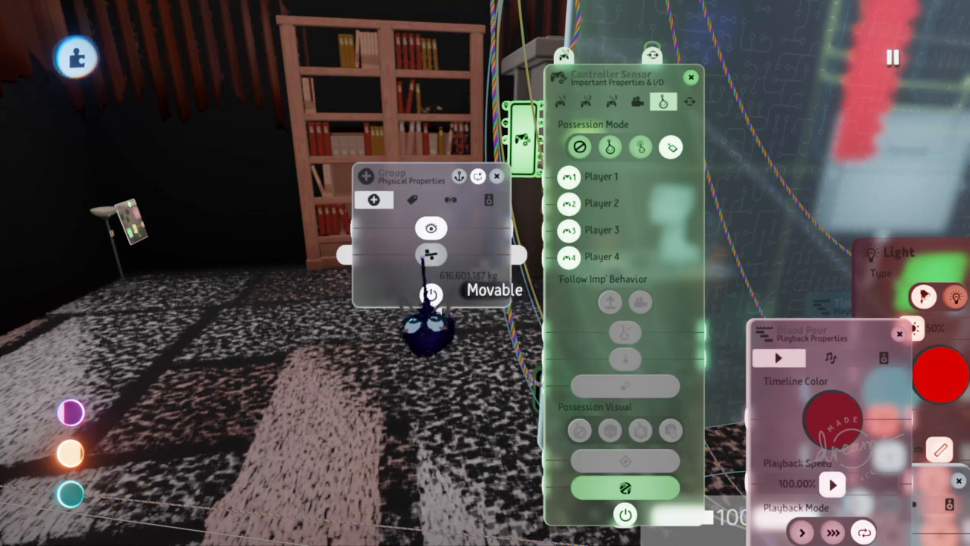
Step: Toggle the group's Movable physical property and close its tweak menu
left_click(497, 176)
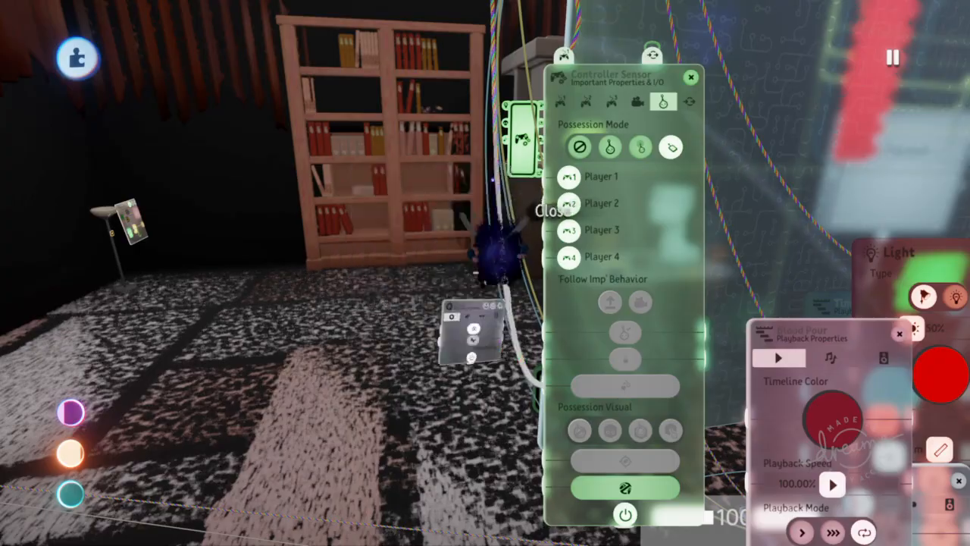